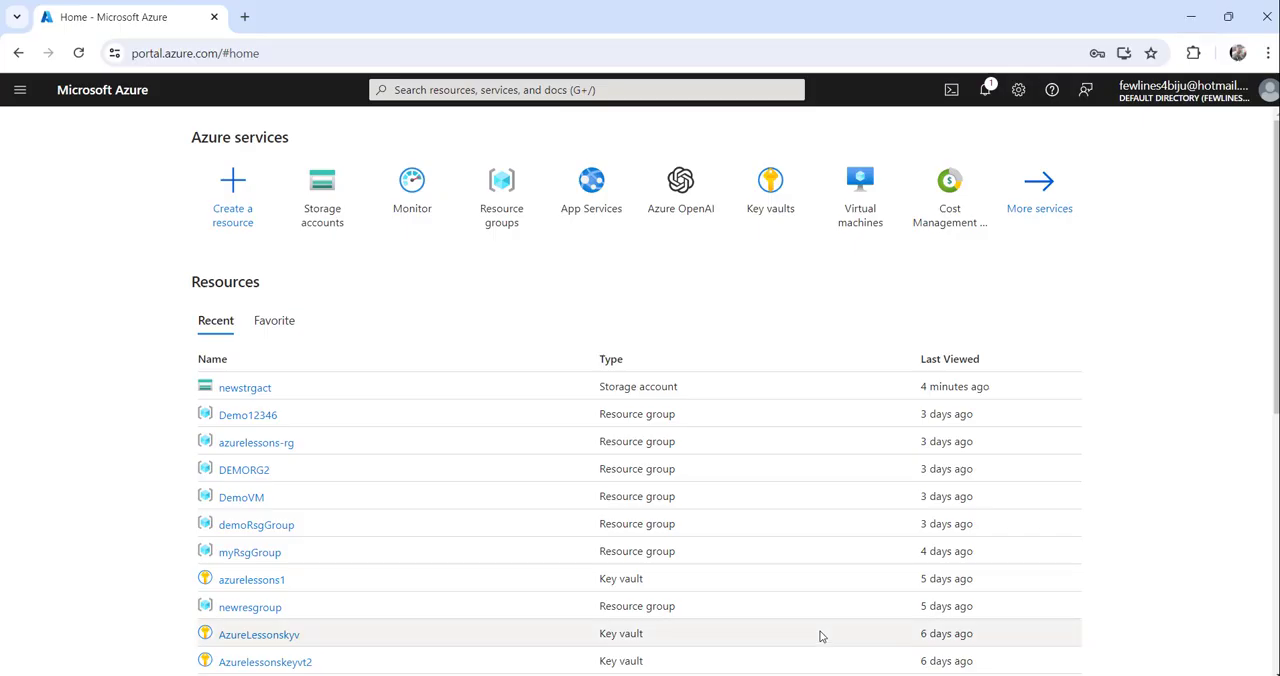
mouse_move(1108, 368)
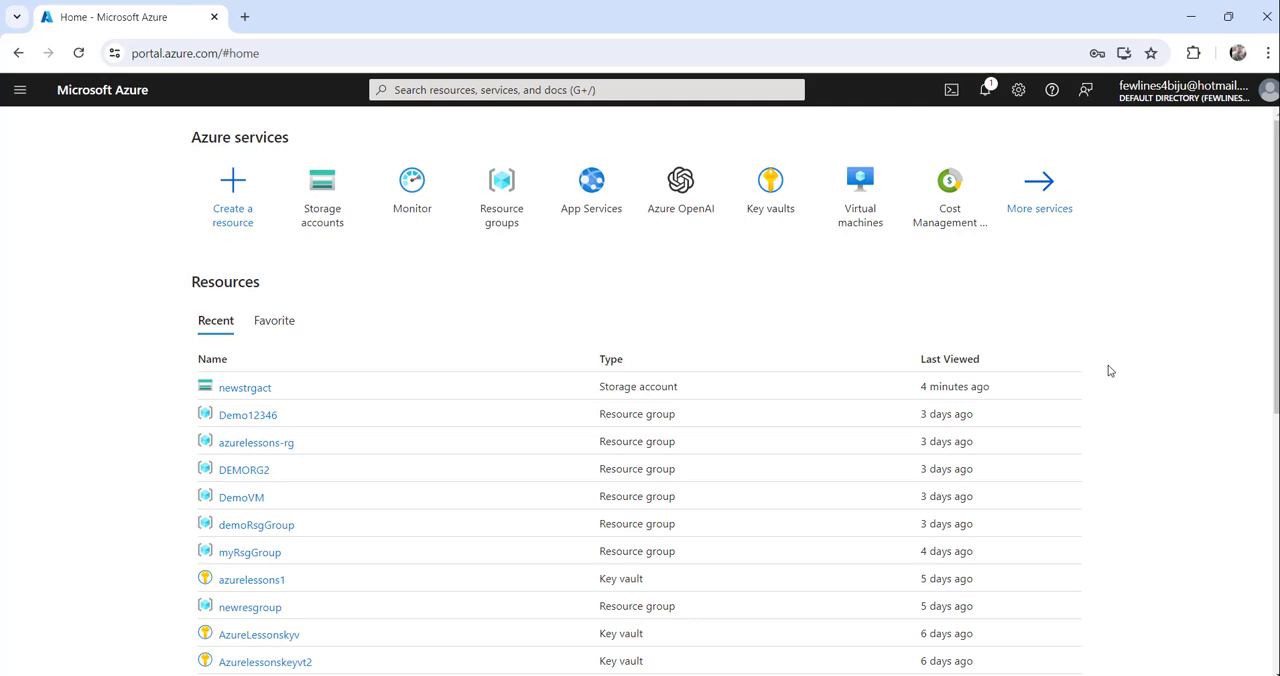
Navigate from the portal menu to Azure Monitor's Overview page.
scroll("down", 3)
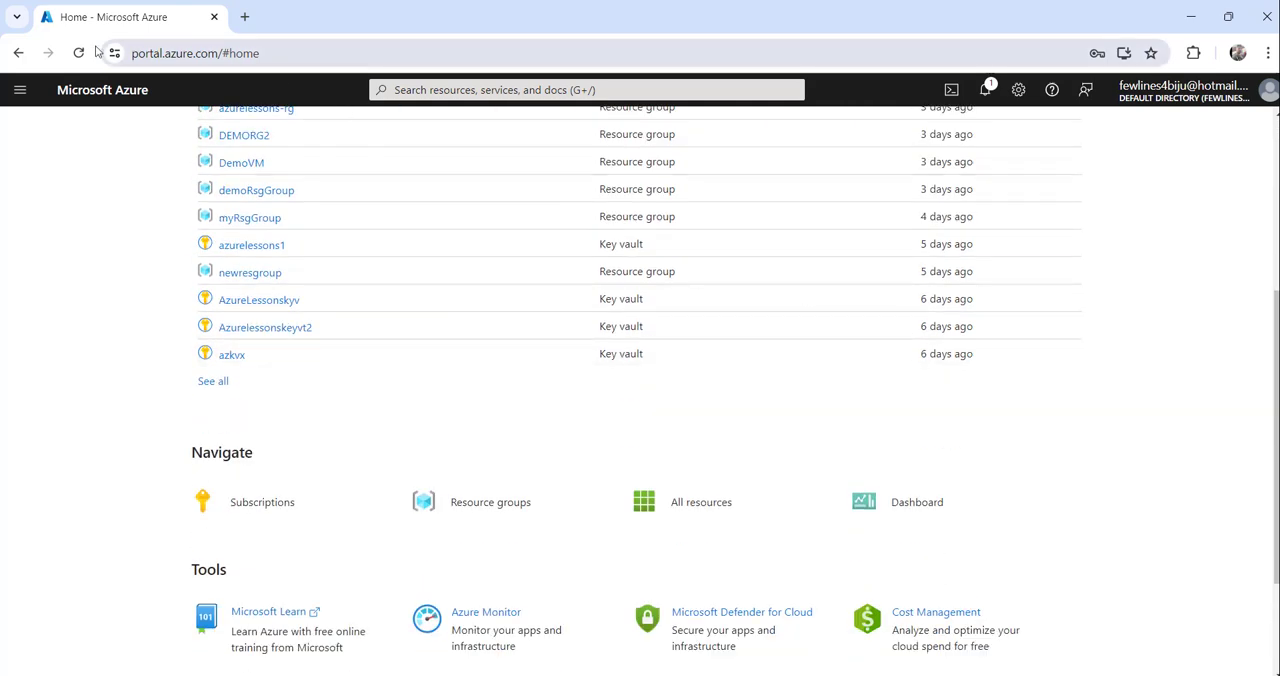
mouse_move(18, 88)
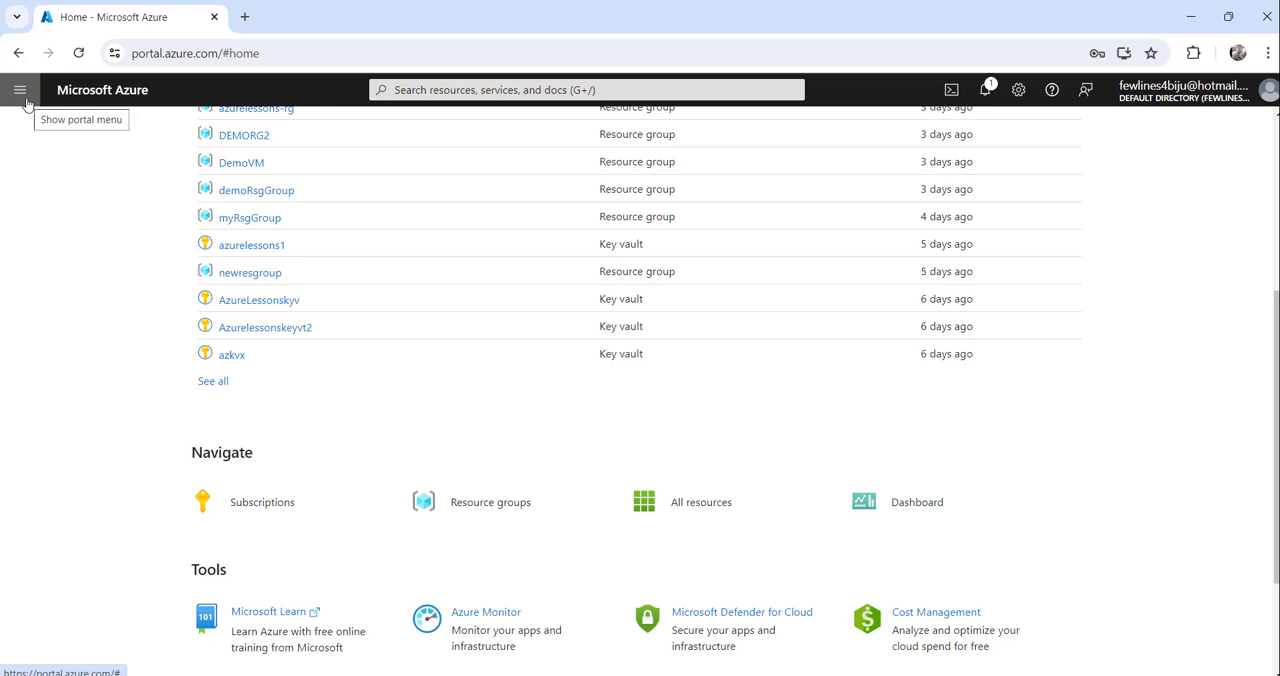
mouse_move(24, 90)
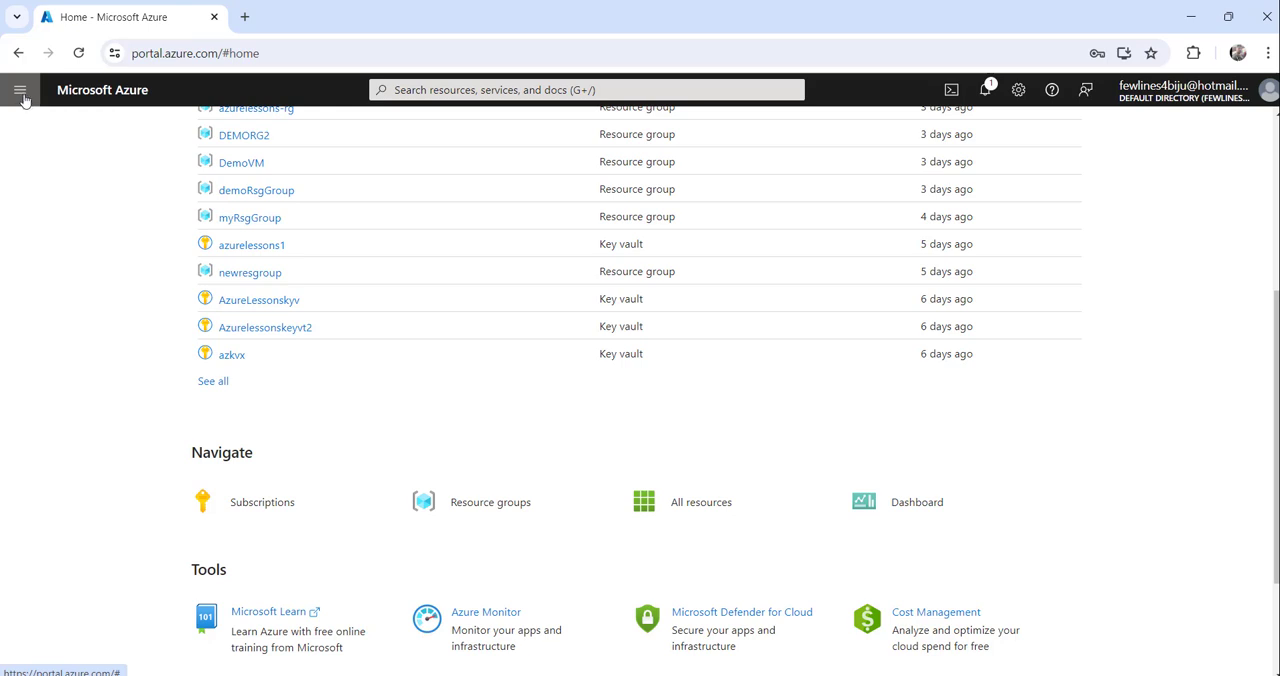
left_click(20, 92)
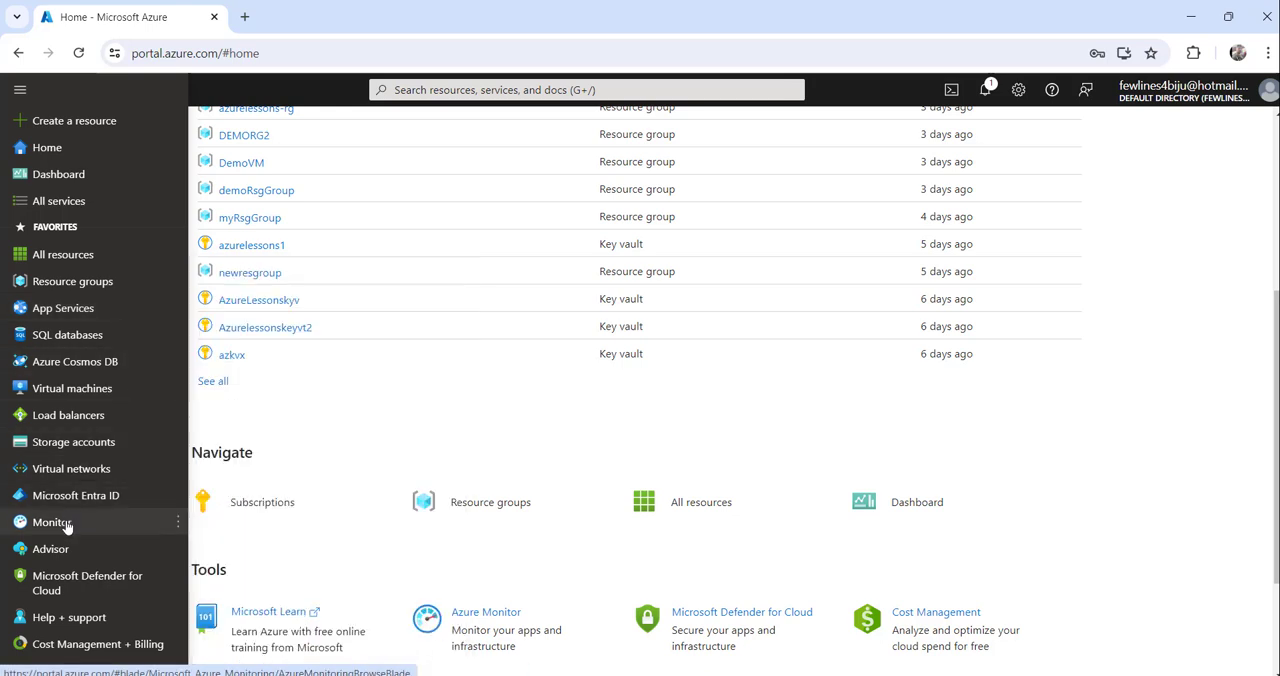
mouse_move(52, 522)
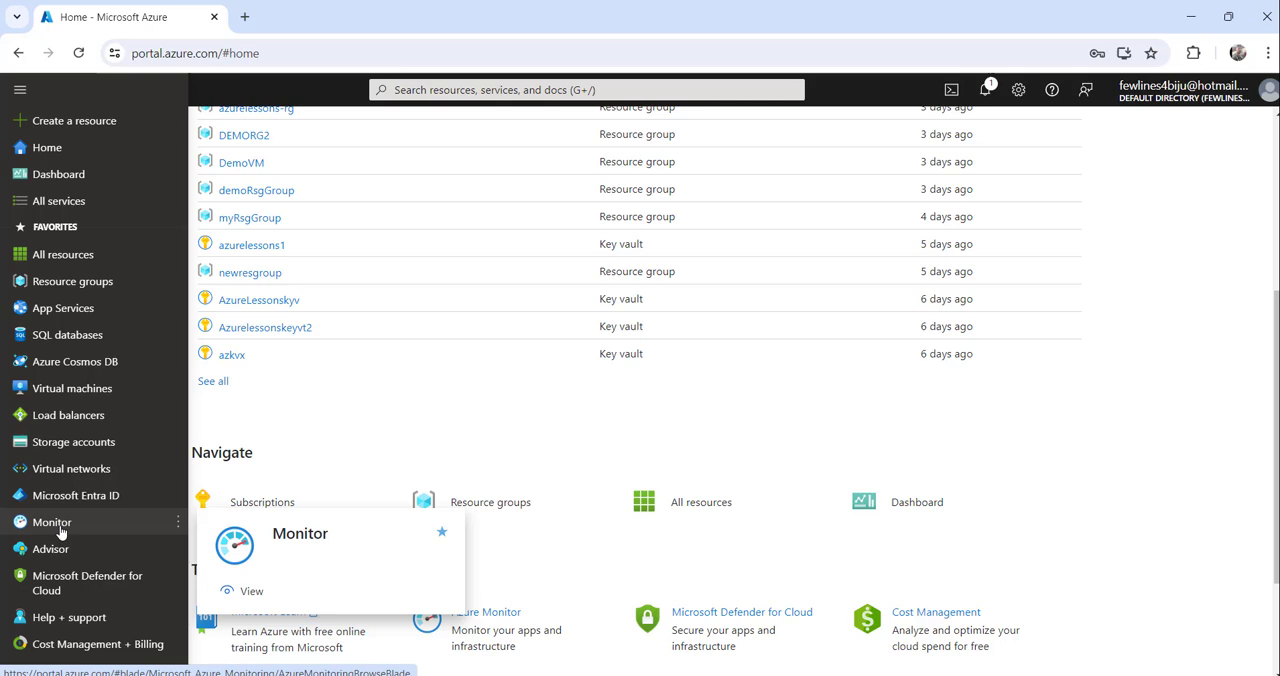
left_click(50, 522)
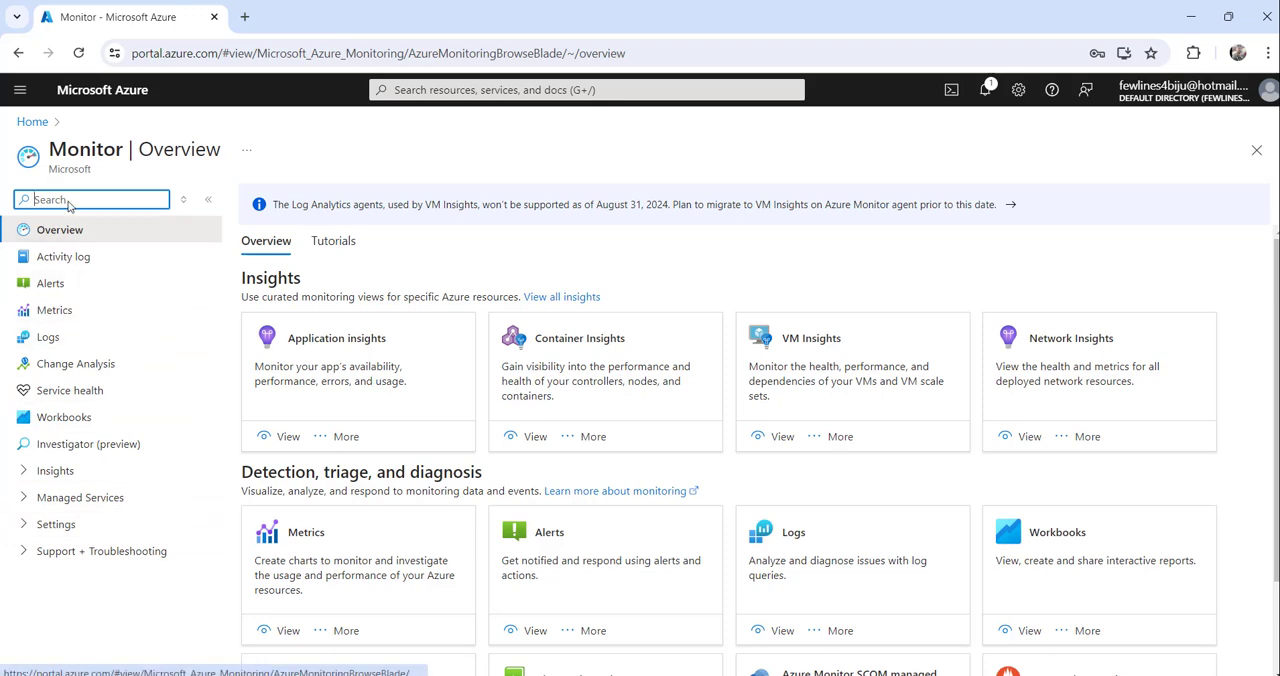
mouse_move(138, 160)
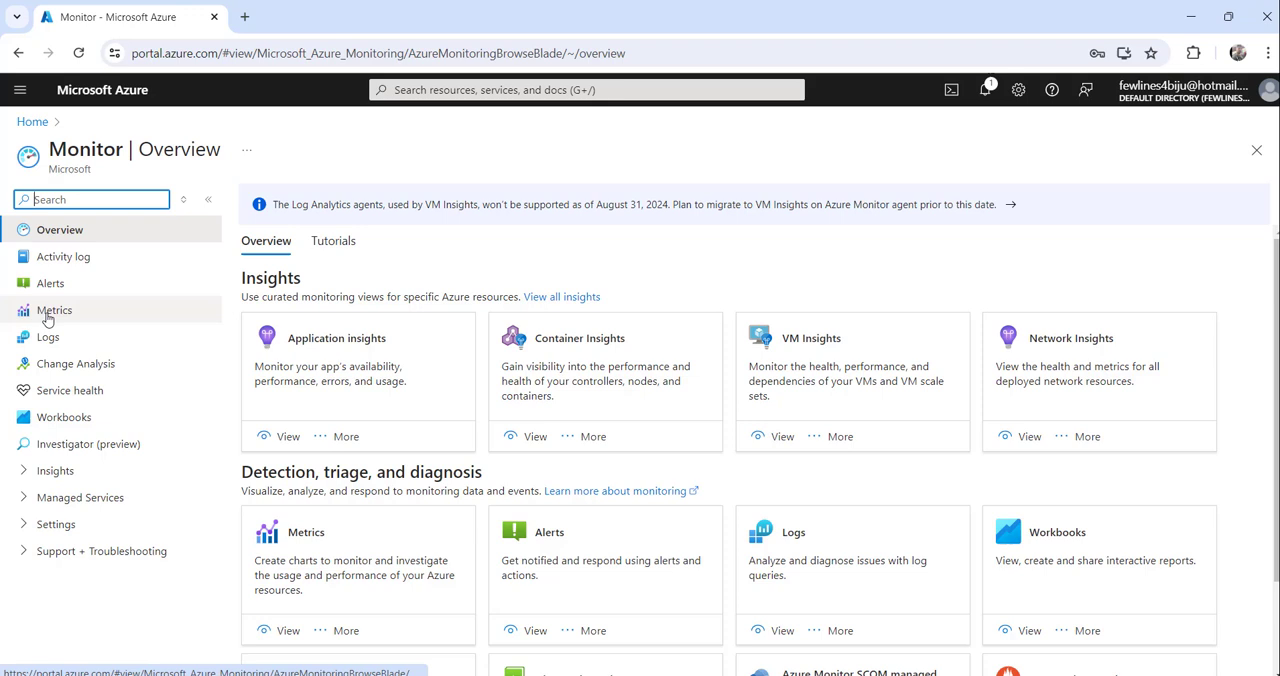
In Metrics, scope a new chart to the newstrgact storage account by searching 'st' and applying it.
left_click(54, 310)
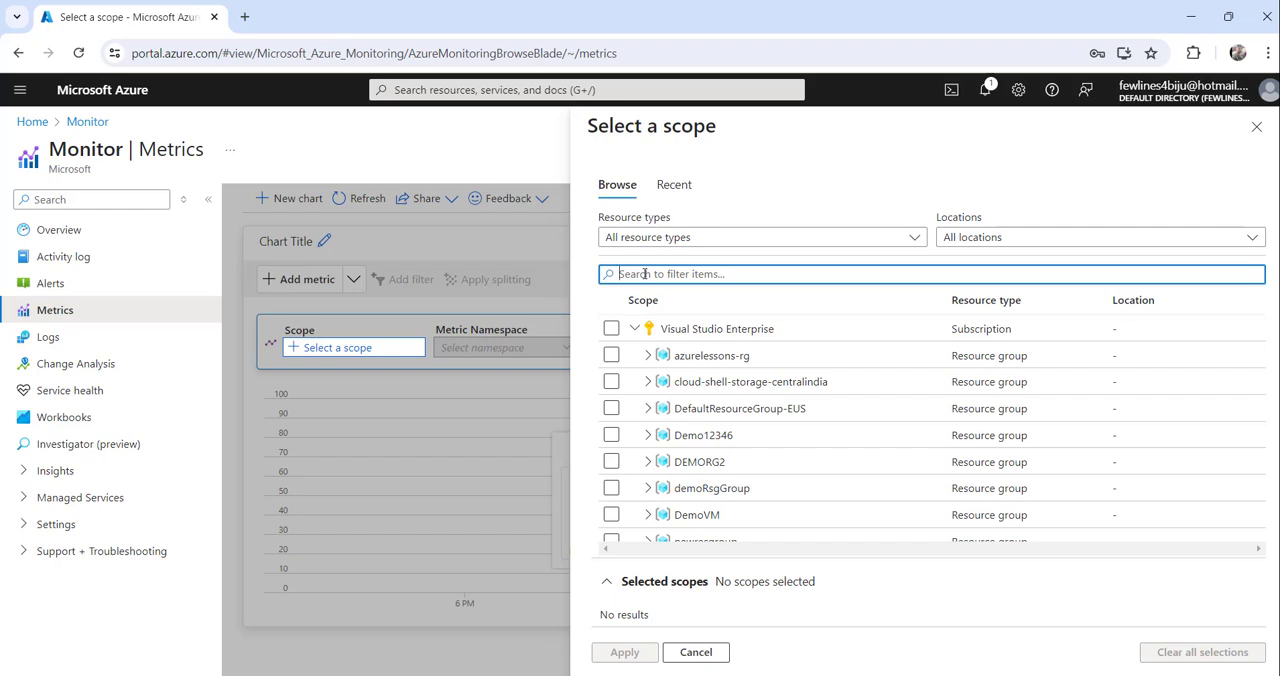
type("storage")
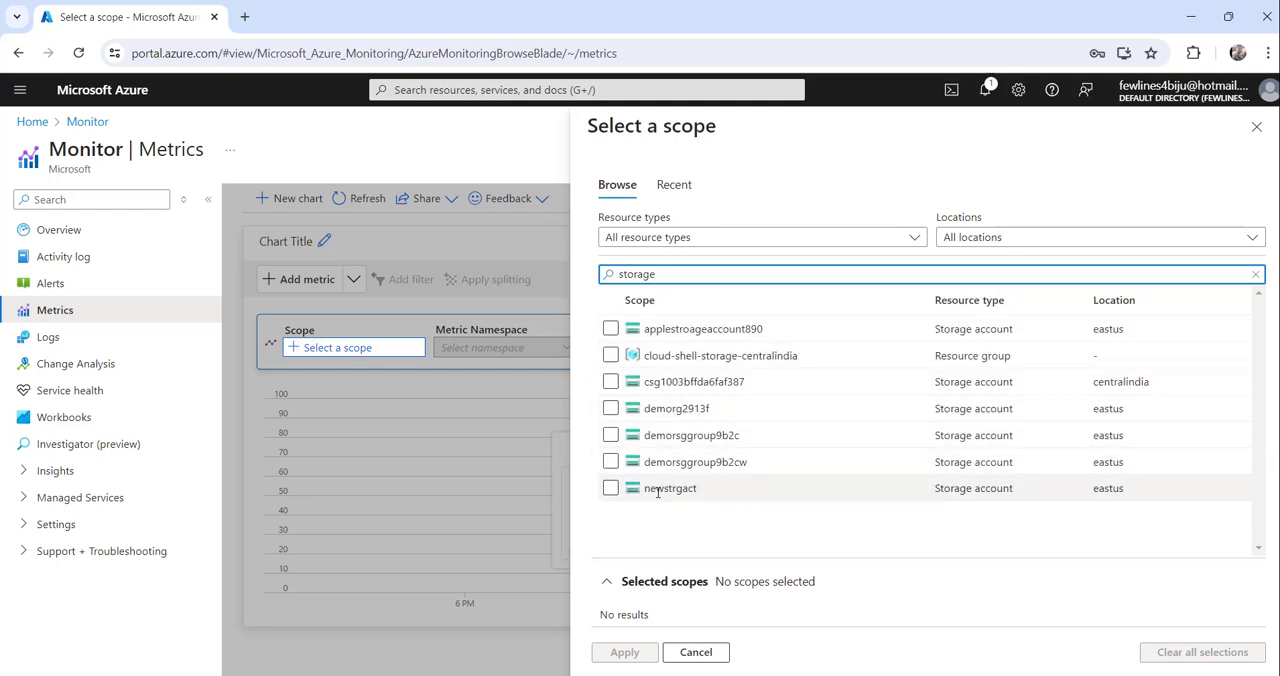
mouse_move(670, 488)
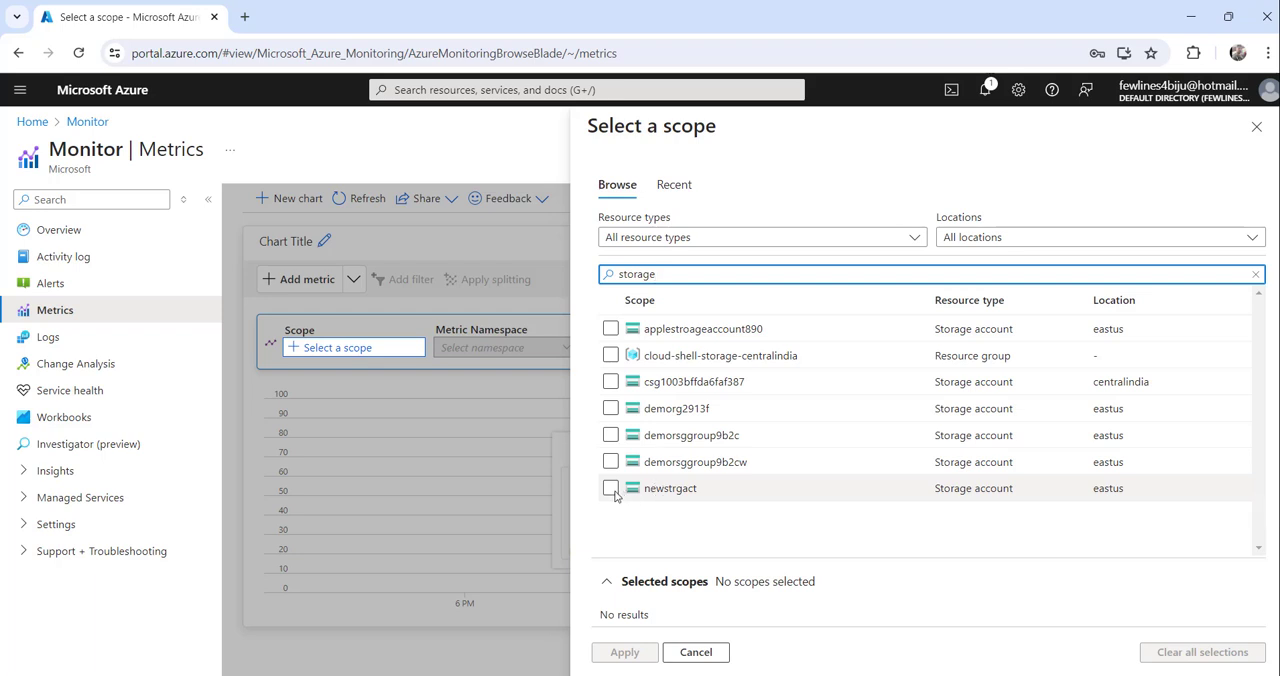
left_click(612, 488)
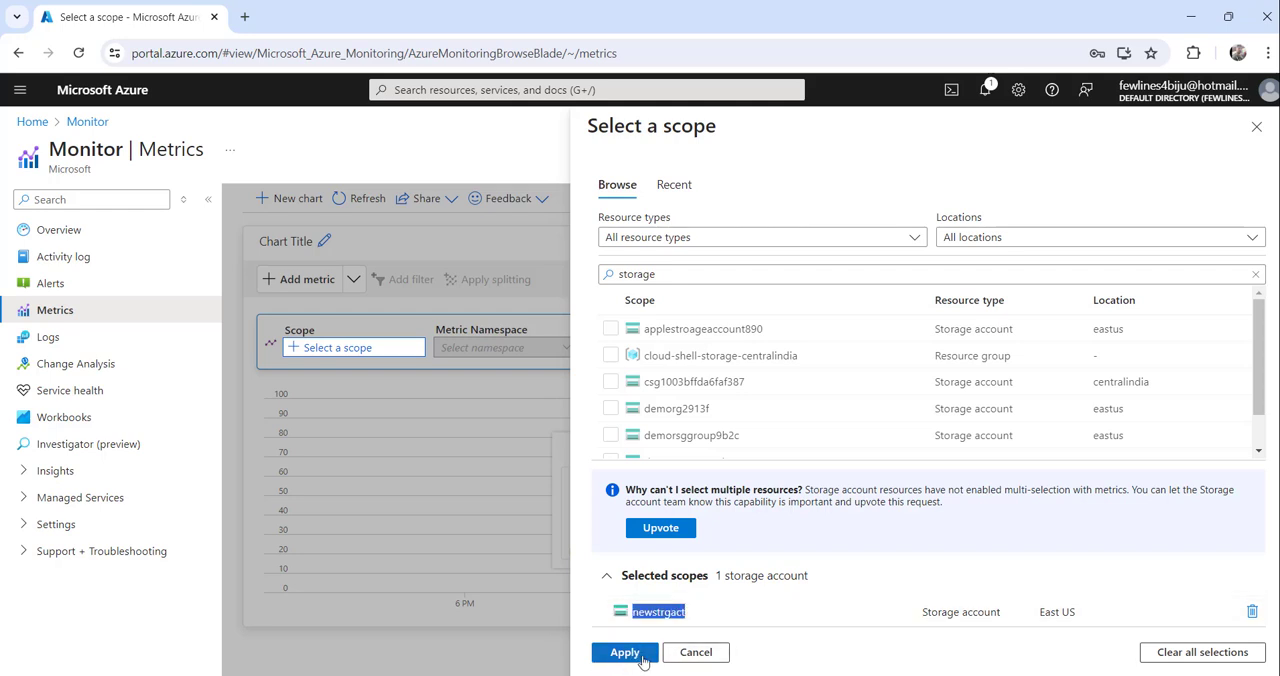
left_click(624, 652)
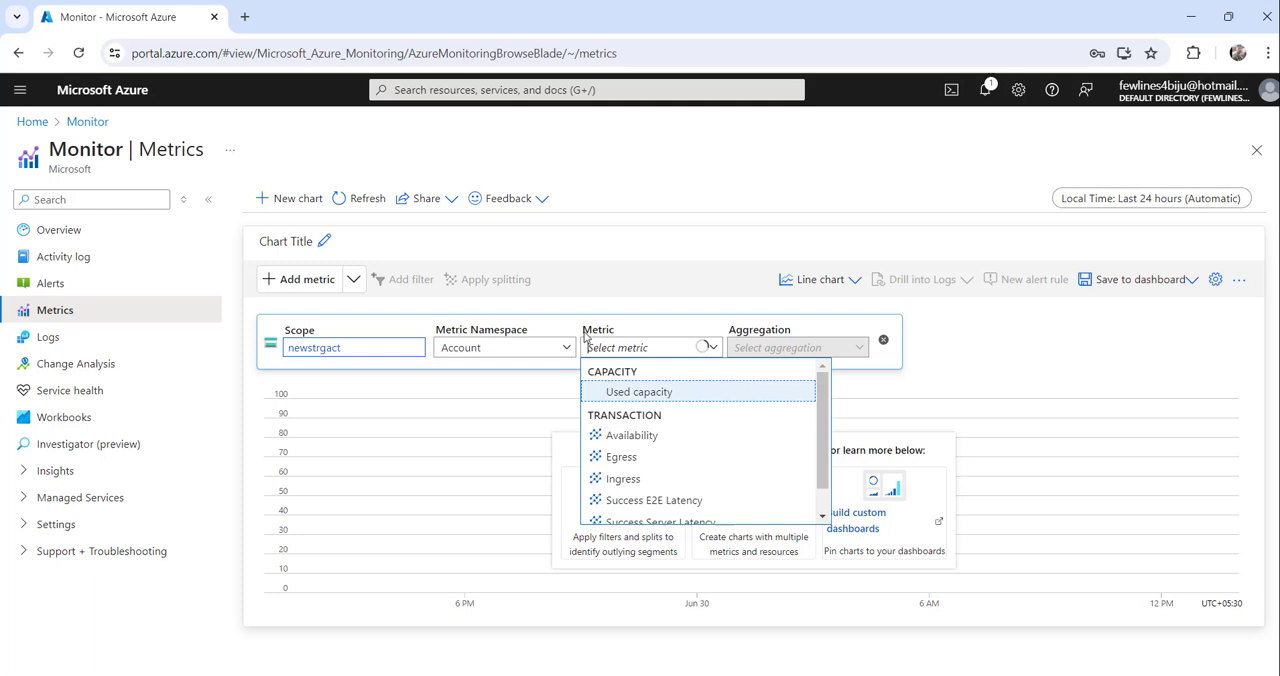
mouse_move(640, 392)
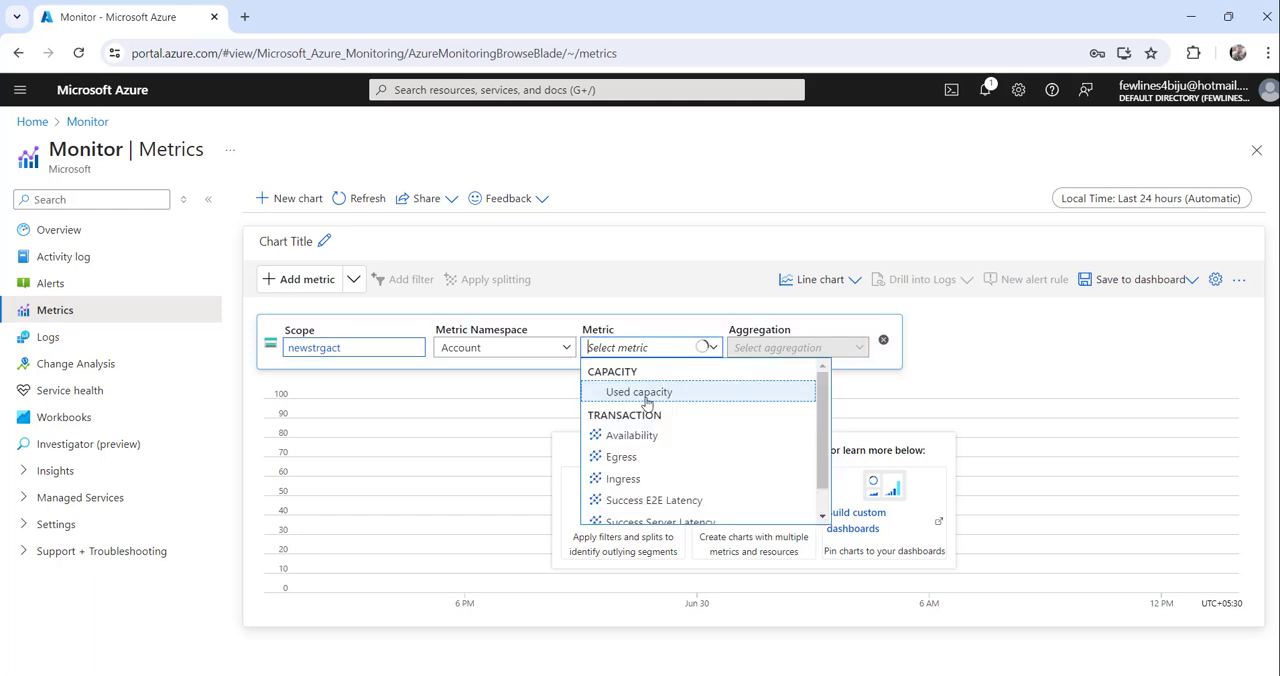
Chart average Used capacity for newstrgact (about 8.6 MiB), then head to the portal search.
left_click(640, 392)
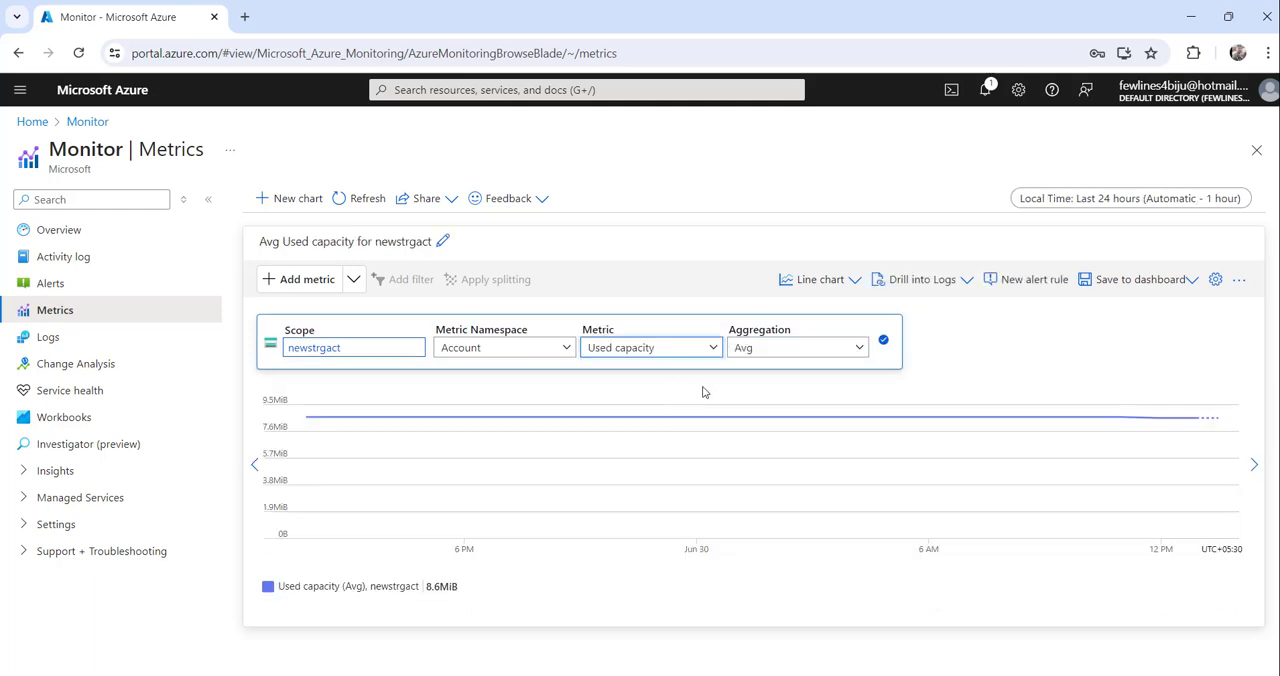
mouse_move(284, 412)
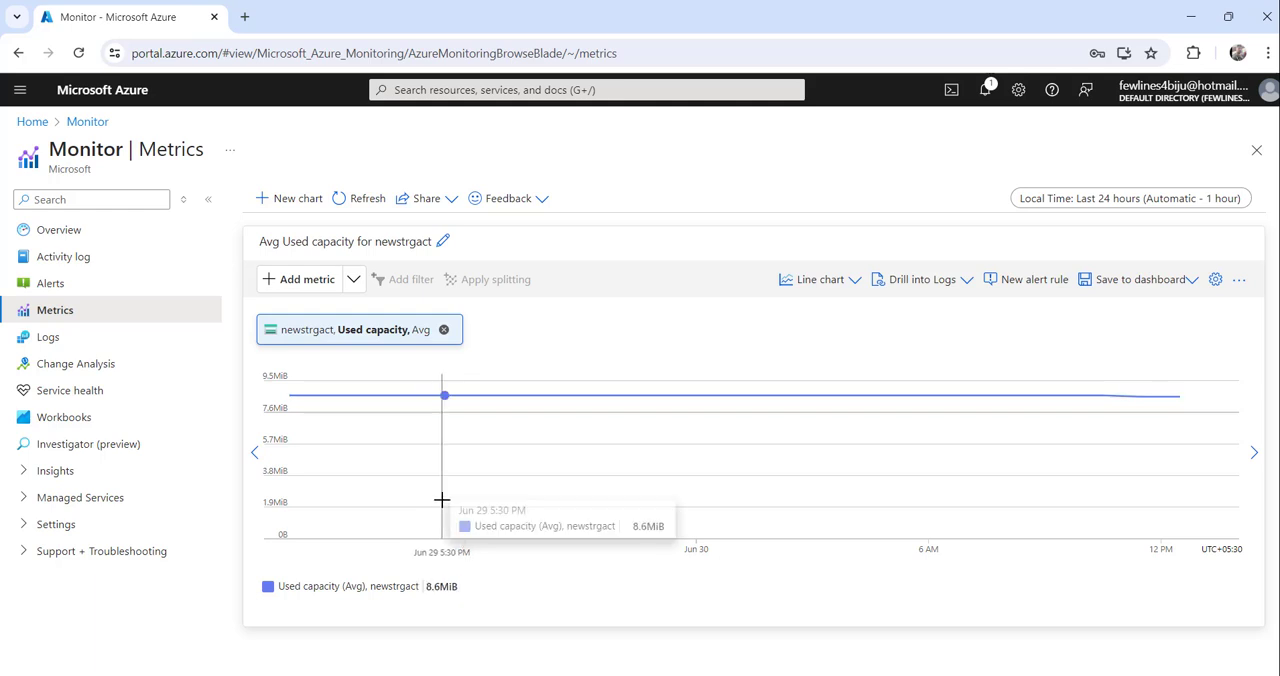
mouse_move(508, 596)
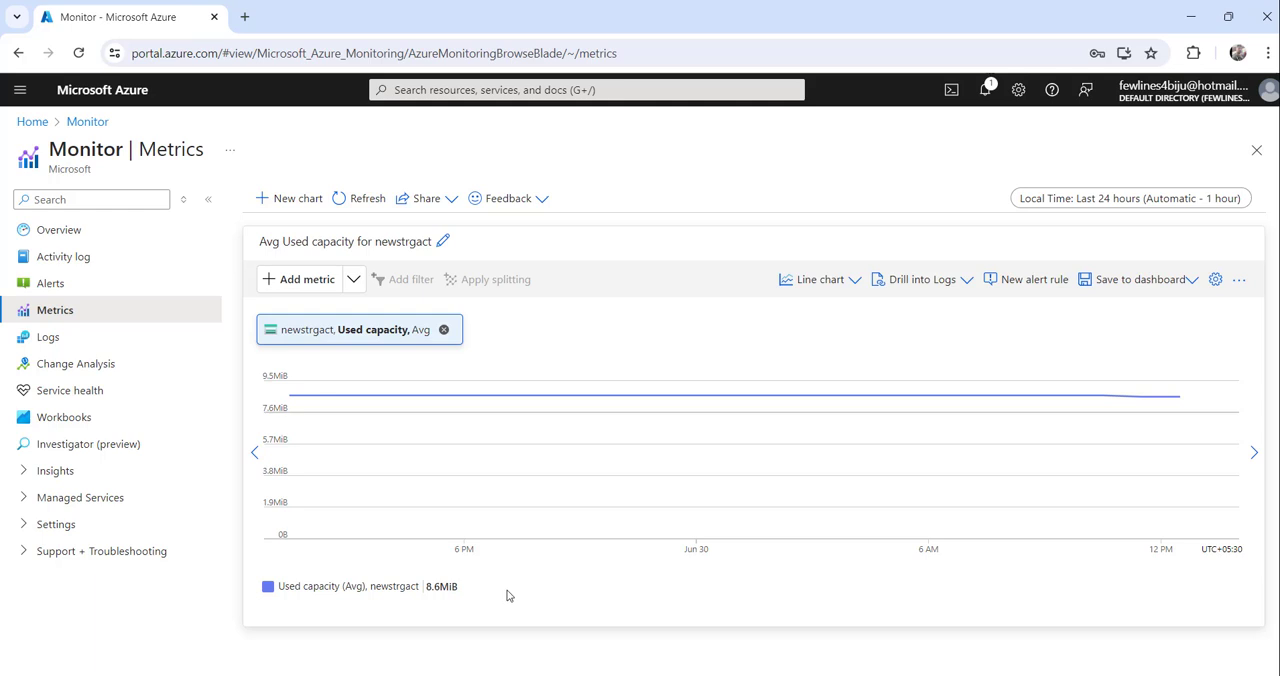
mouse_move(520, 590)
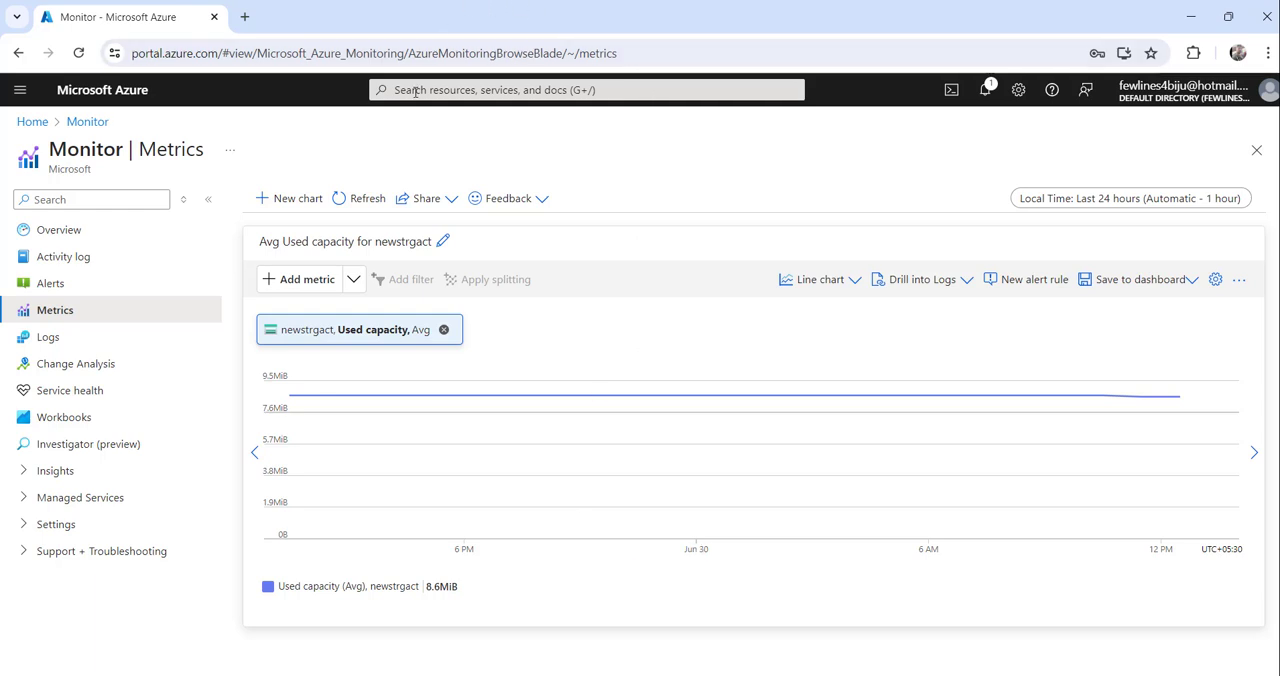
left_click(110, 88)
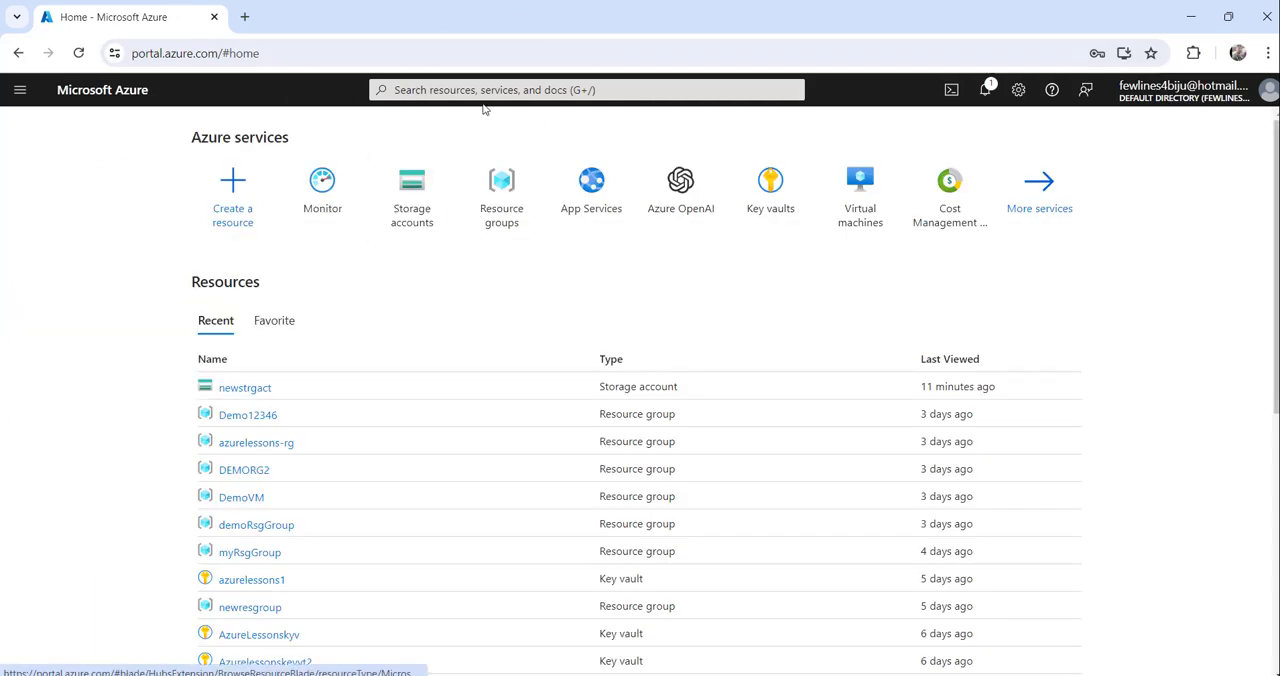
Search the portal for 'storage' and show the Storage accounts list.
type("s")
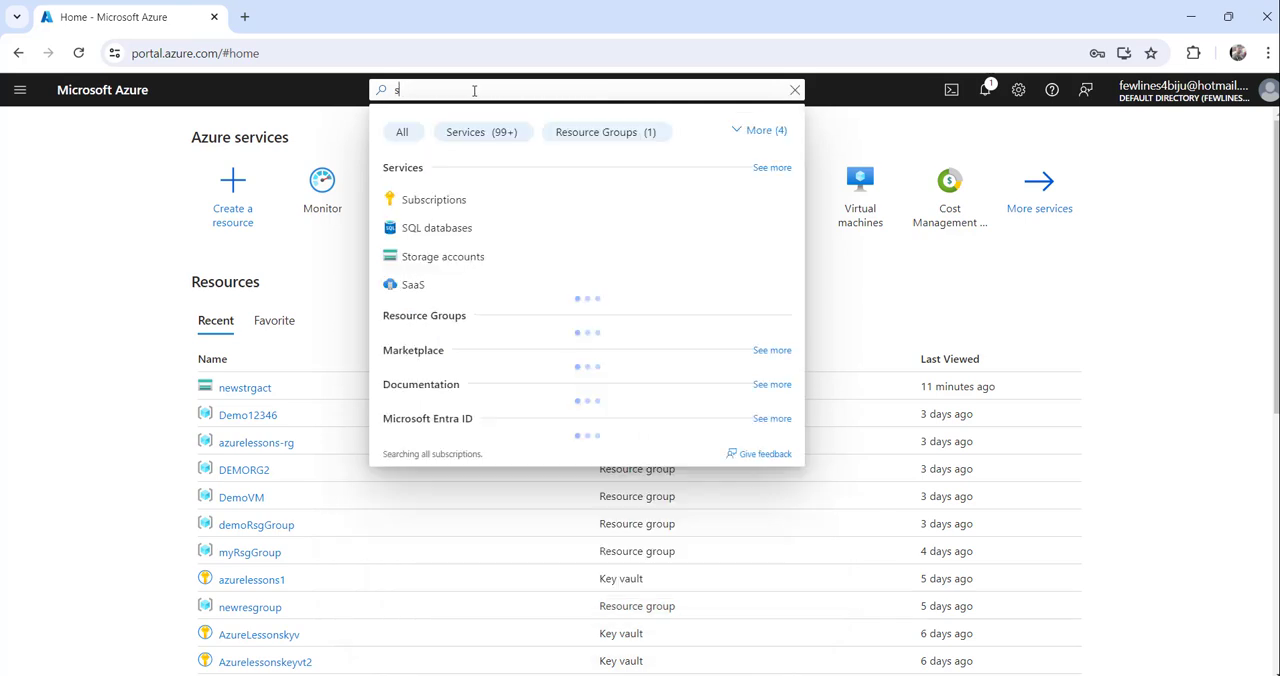
type("torage")
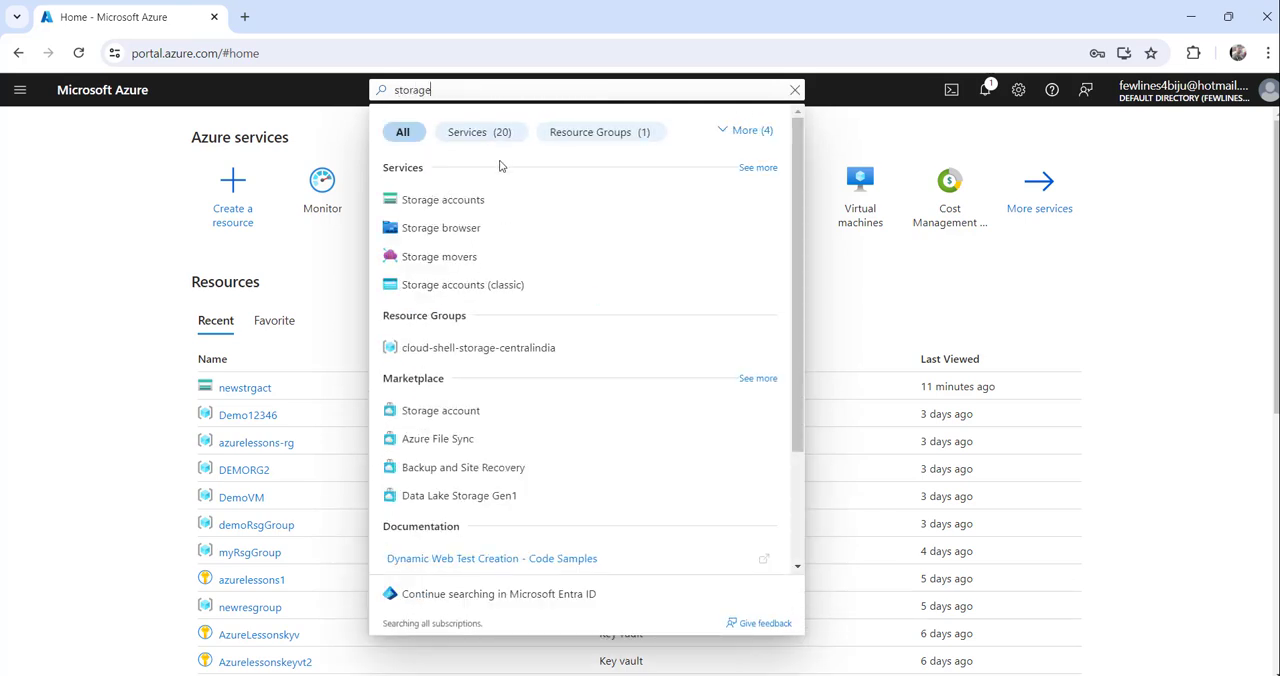
left_click(442, 200)
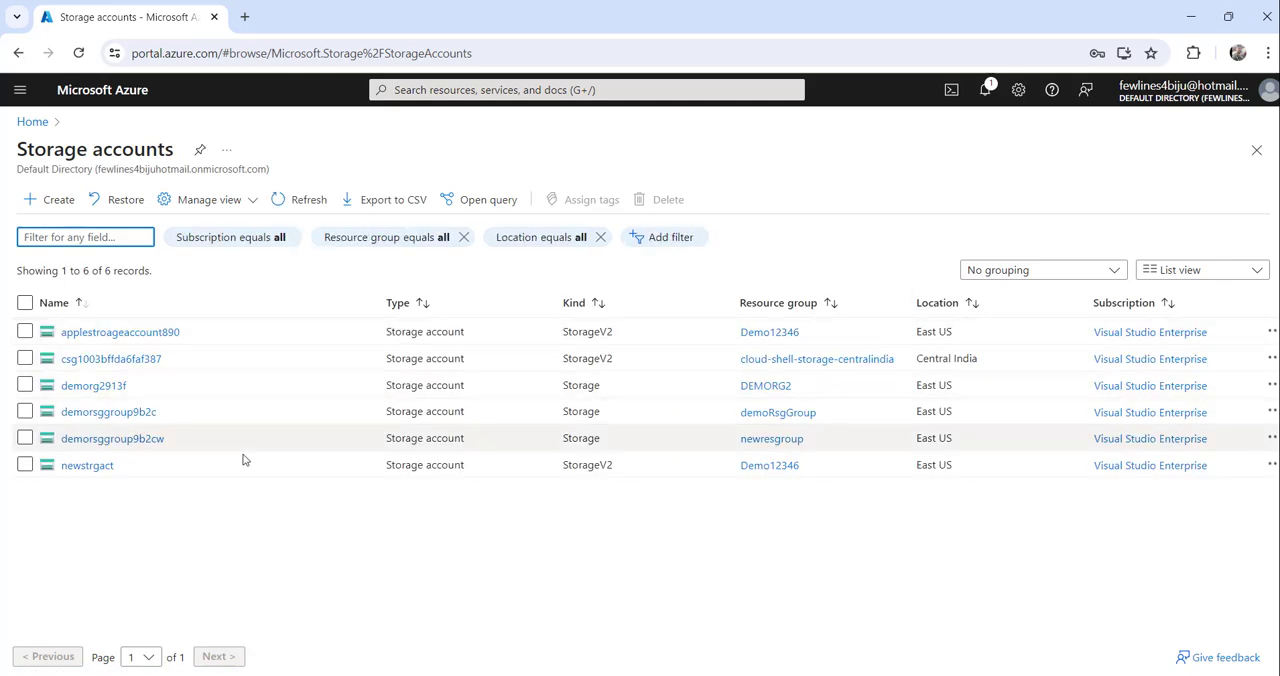
mouse_move(84, 472)
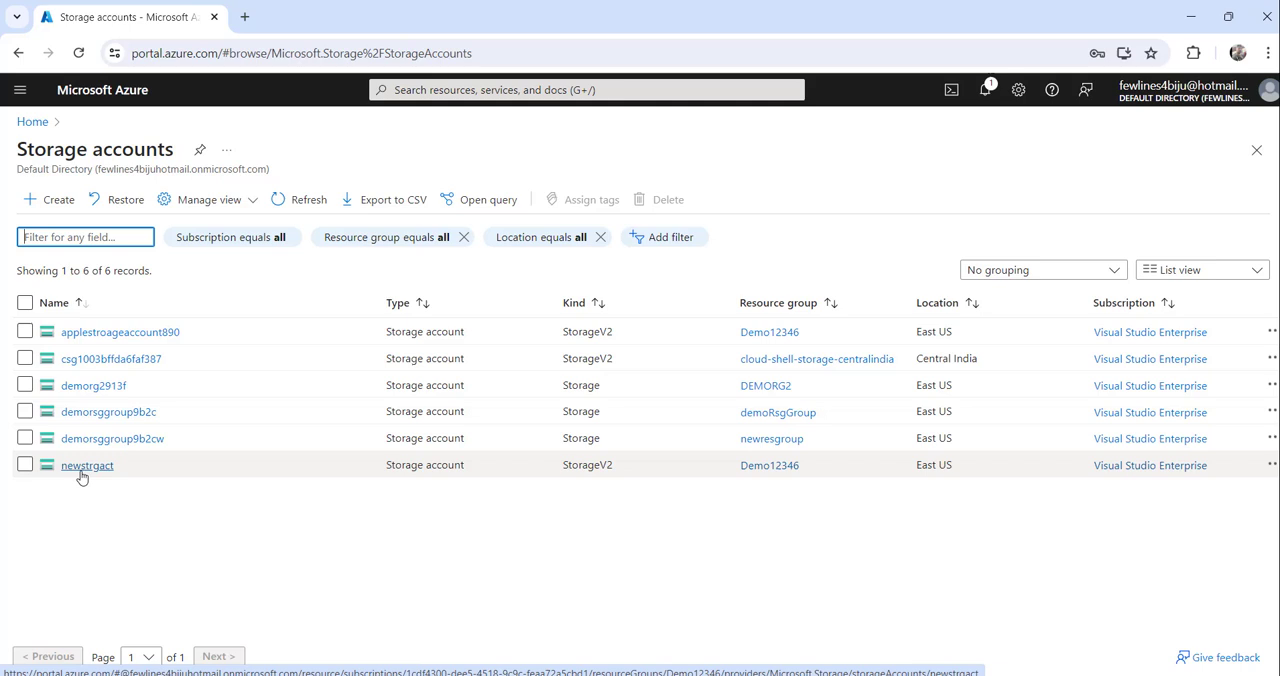
mouse_move(92, 476)
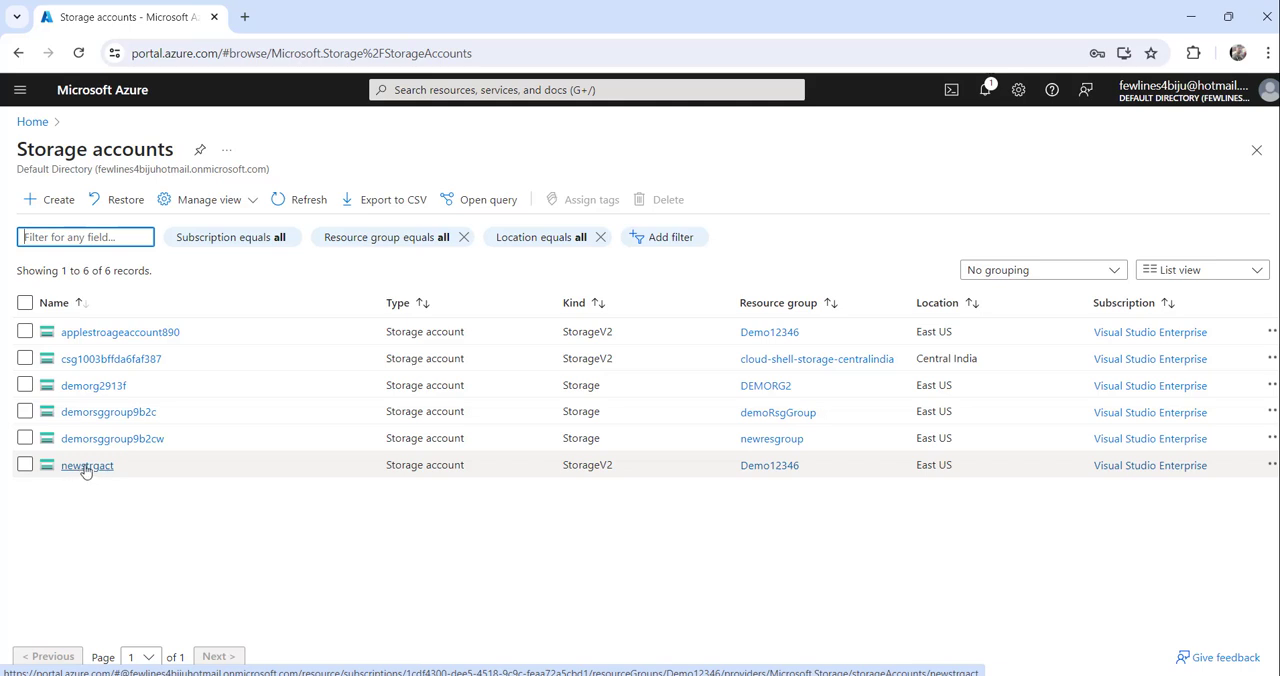
Show the newstrgact storage account's Overview page.
left_click(88, 466)
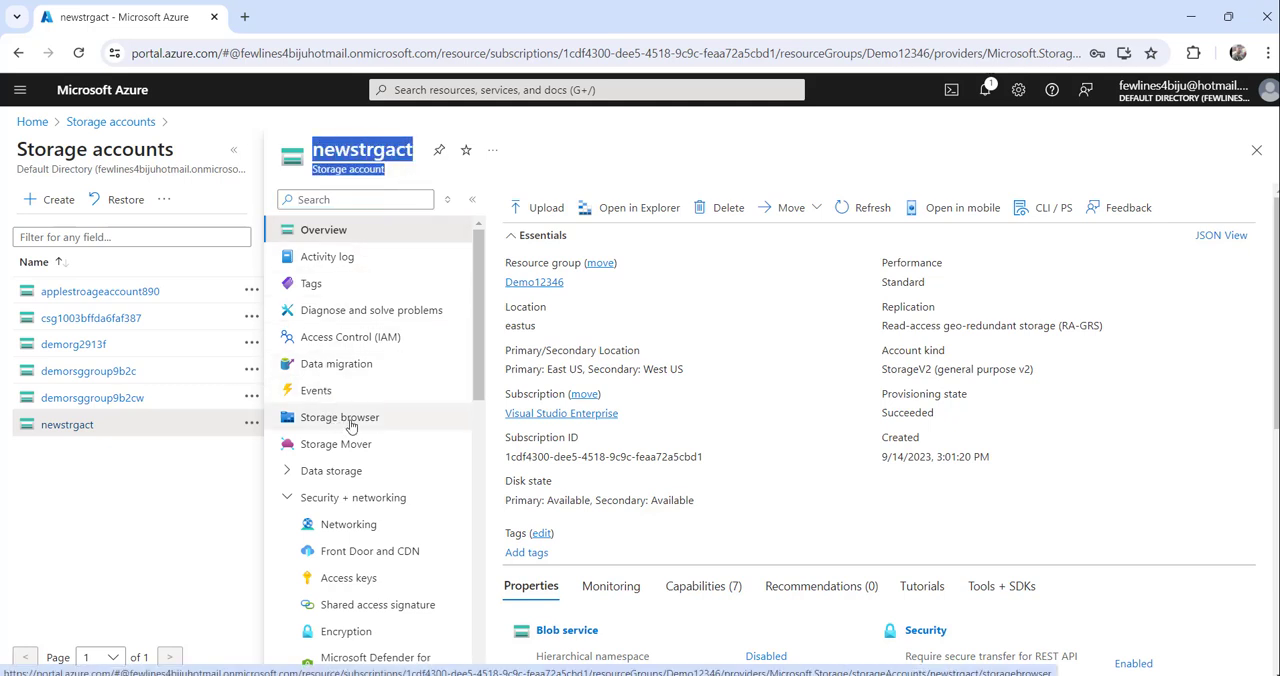
Review newstrgact's Storage browser totals: 243 B blob containers, no file shares, 15 tables (8.58 MiB), no queues.
left_click(340, 416)
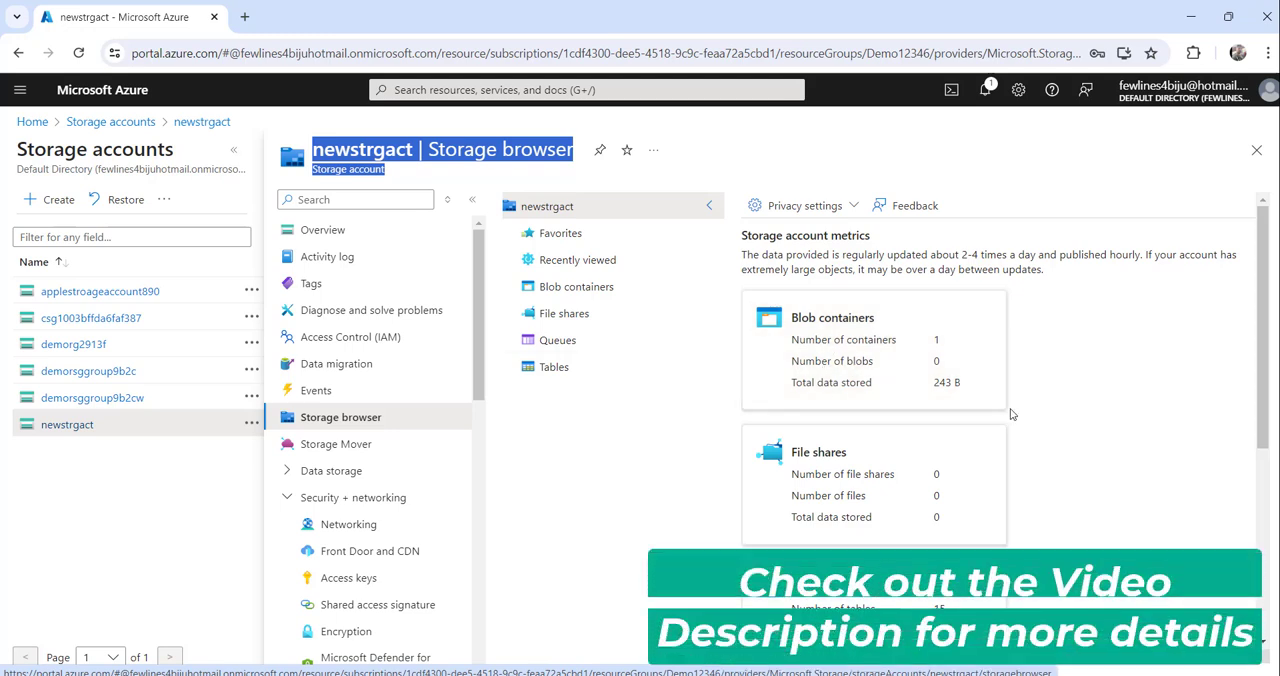
mouse_move(872, 406)
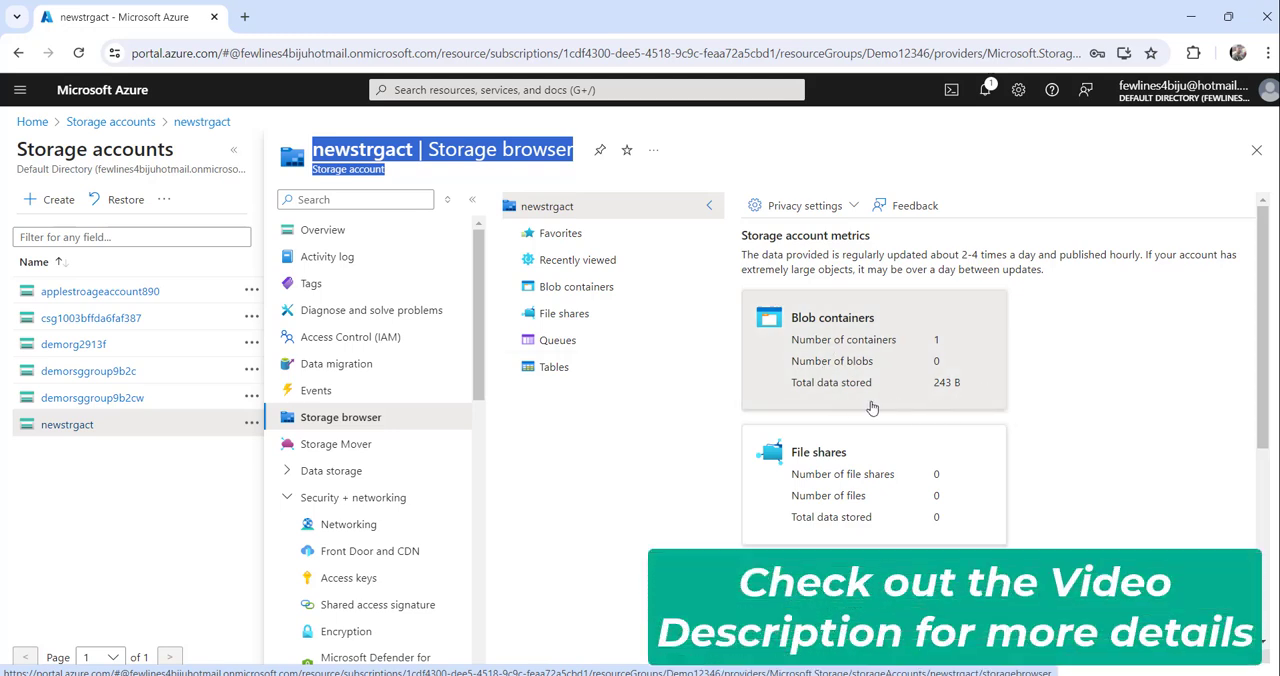
scroll("down", 3)
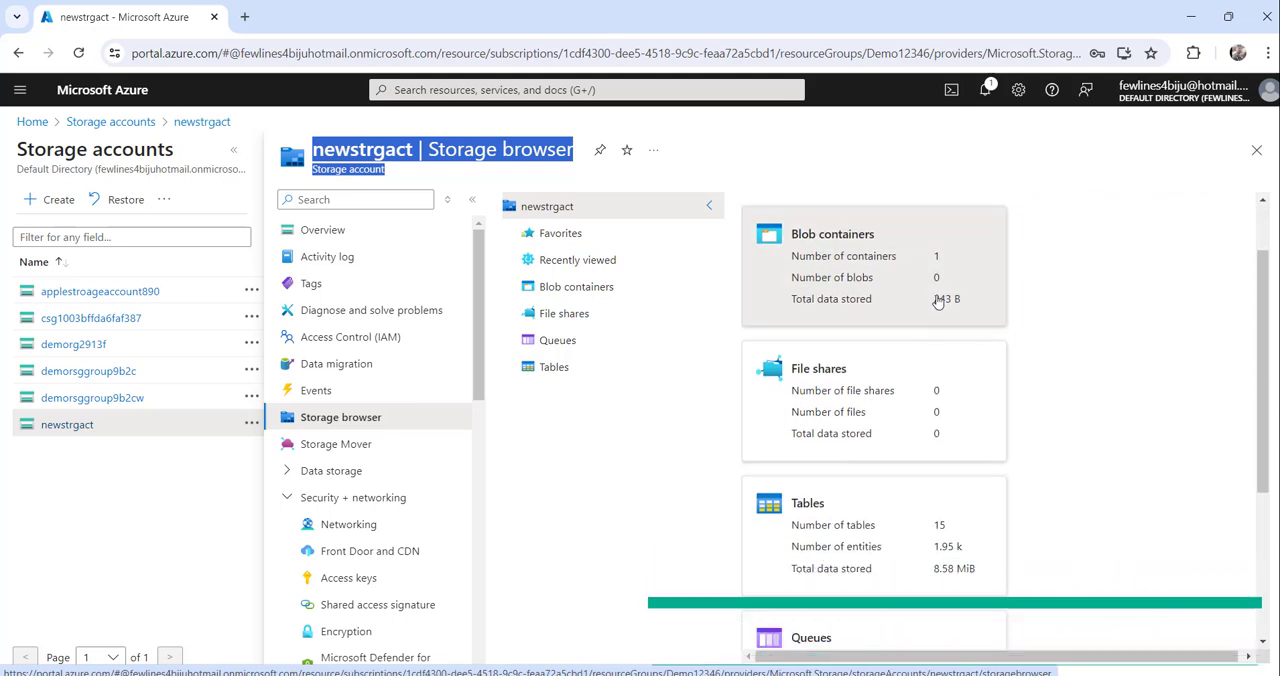
left_click(576, 286)
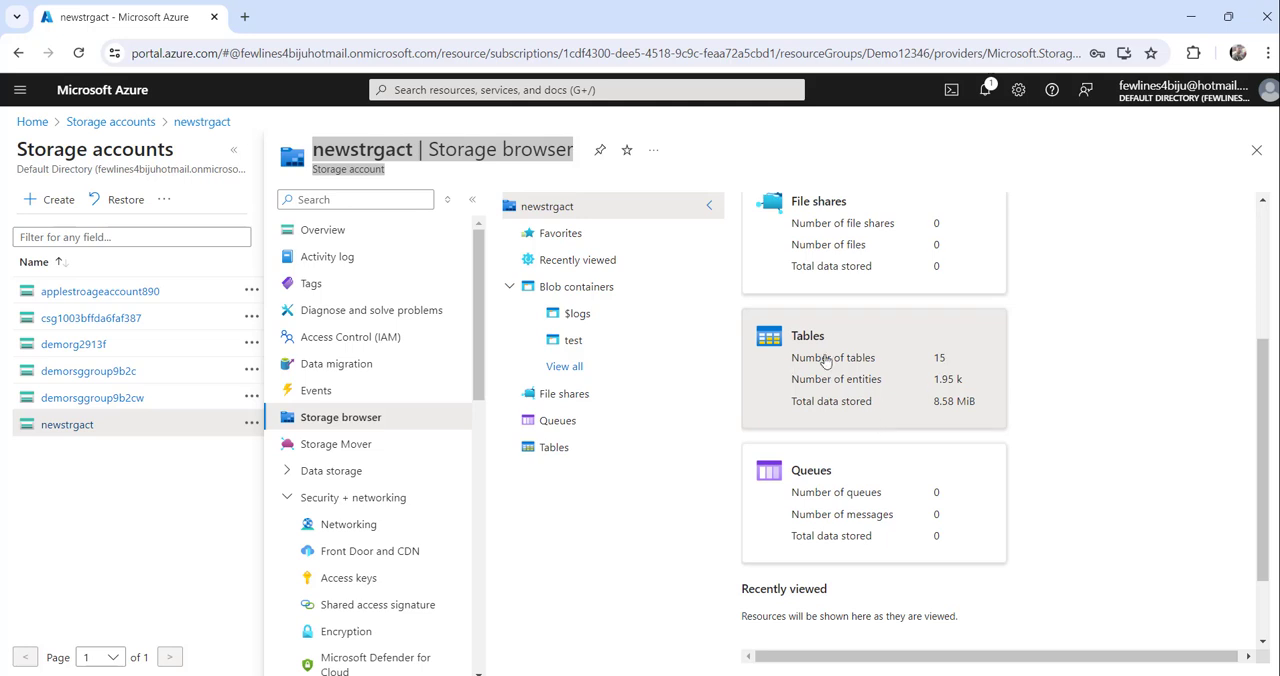
mouse_move(924, 416)
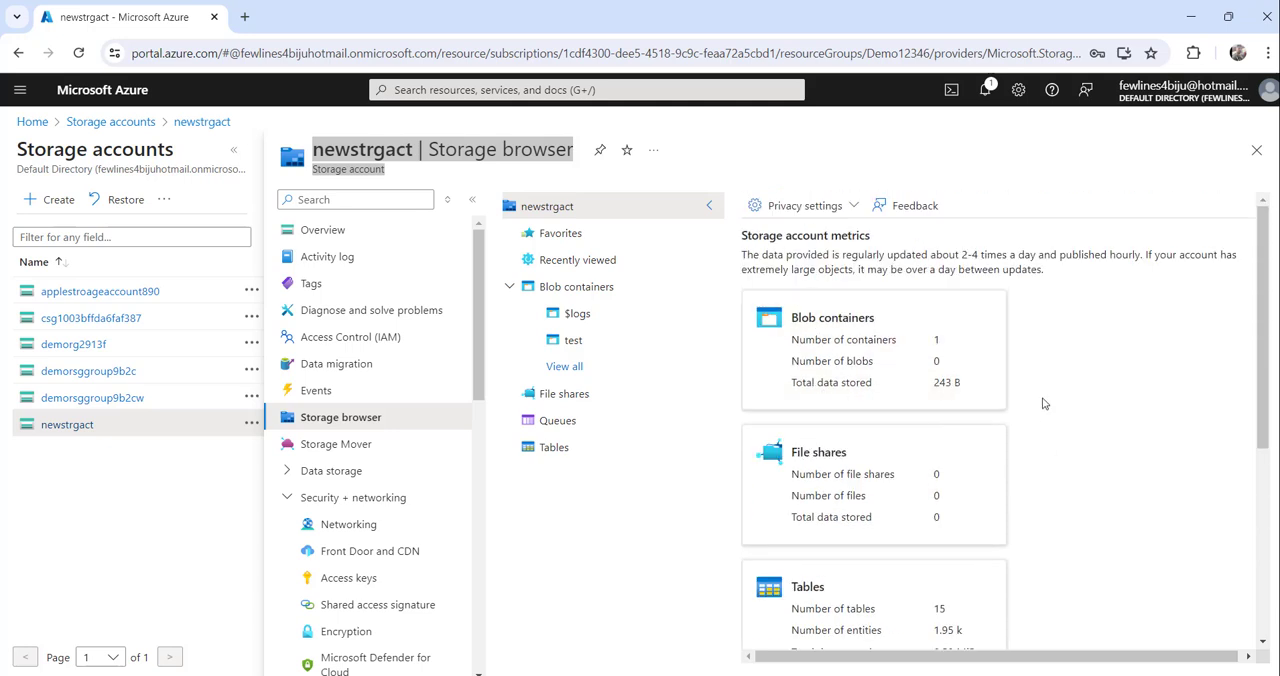
scroll("down", 3)
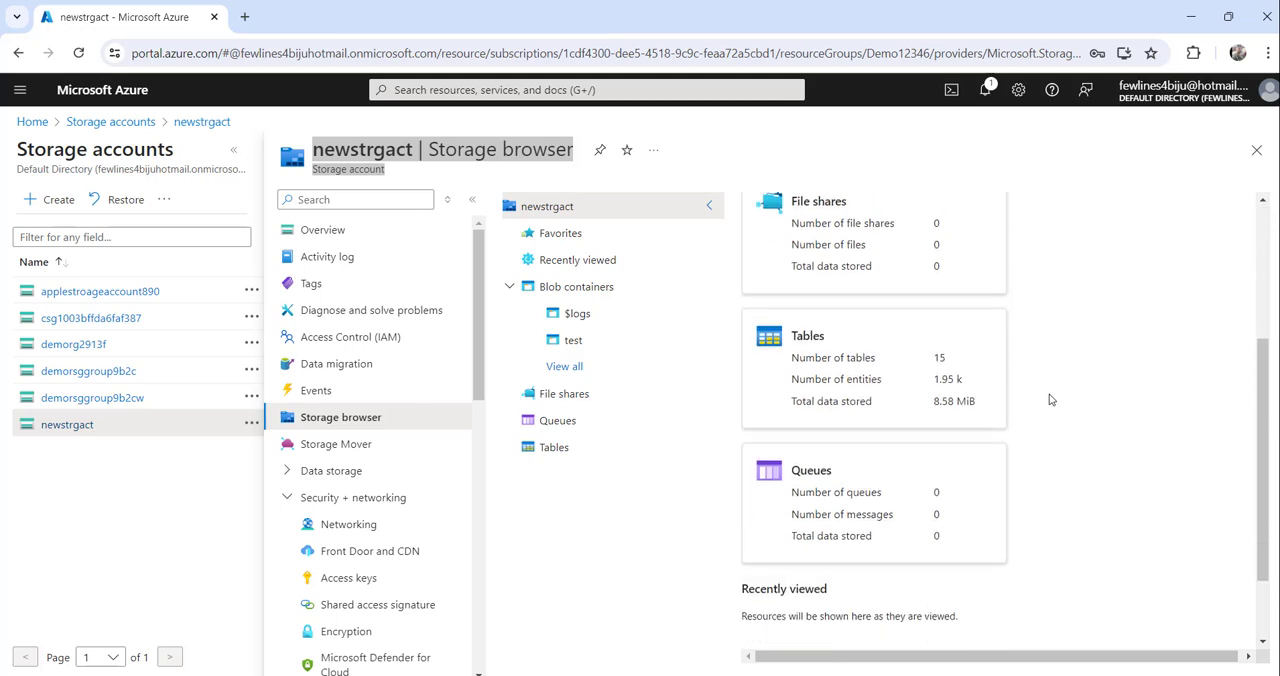